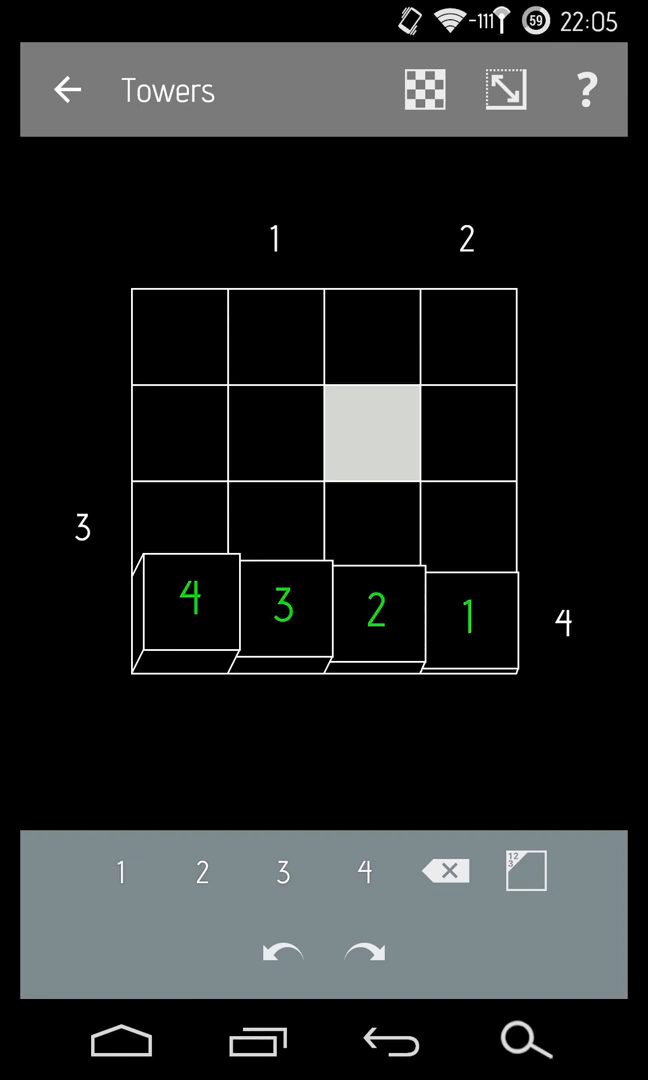
Place a height-4 tower atop column 2 and pencil candidates, including 3, into rows 1–3.
click(284, 337)
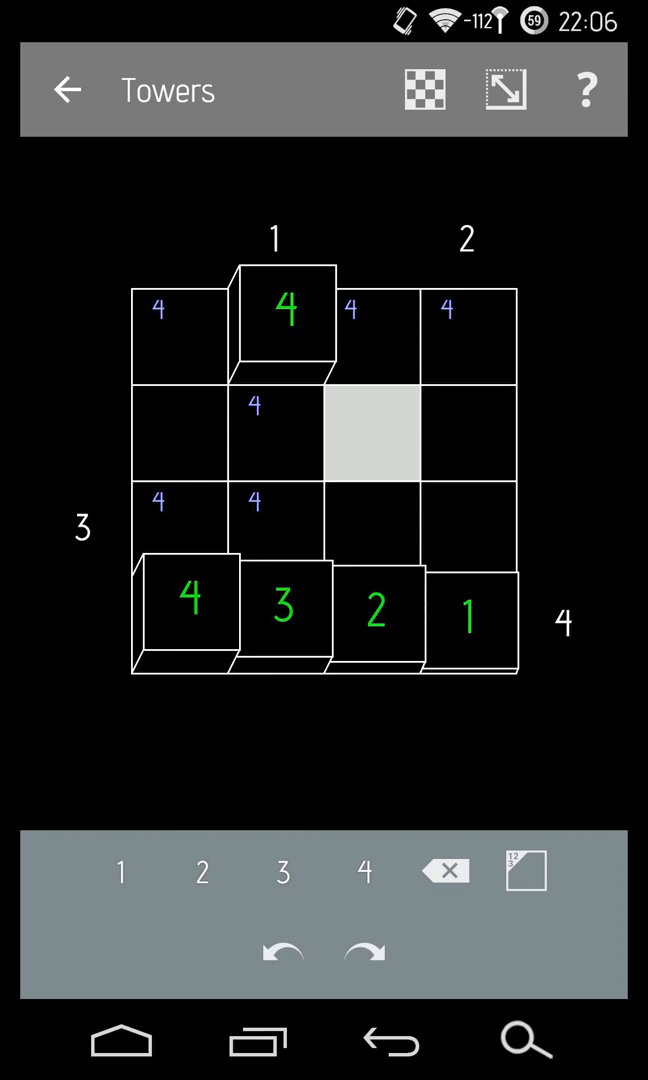
click(160, 506)
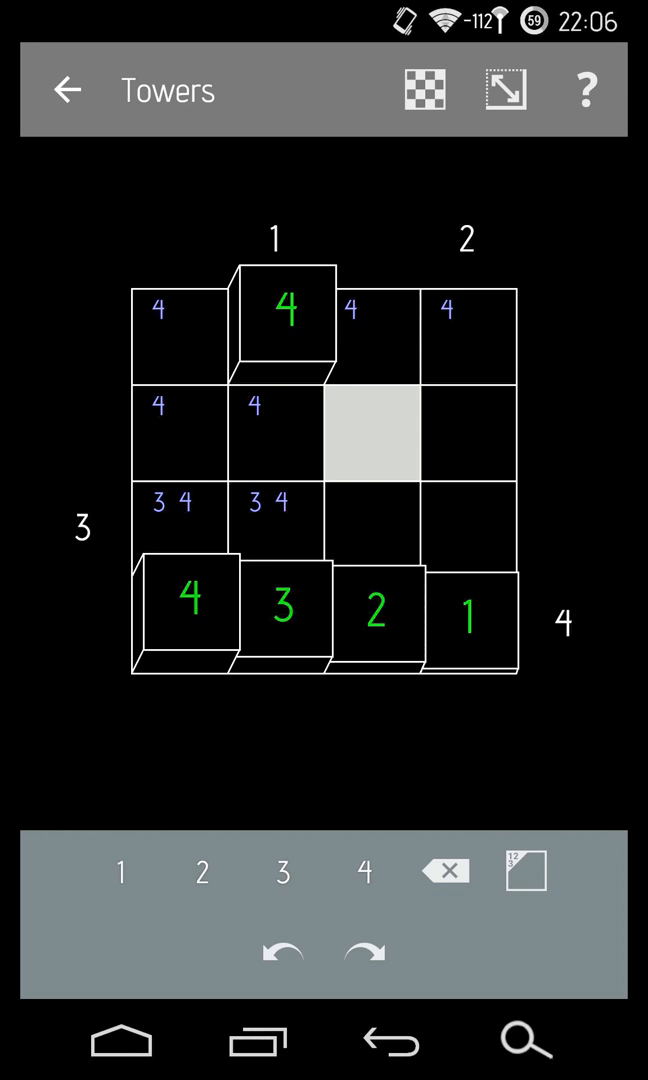
click(259, 408)
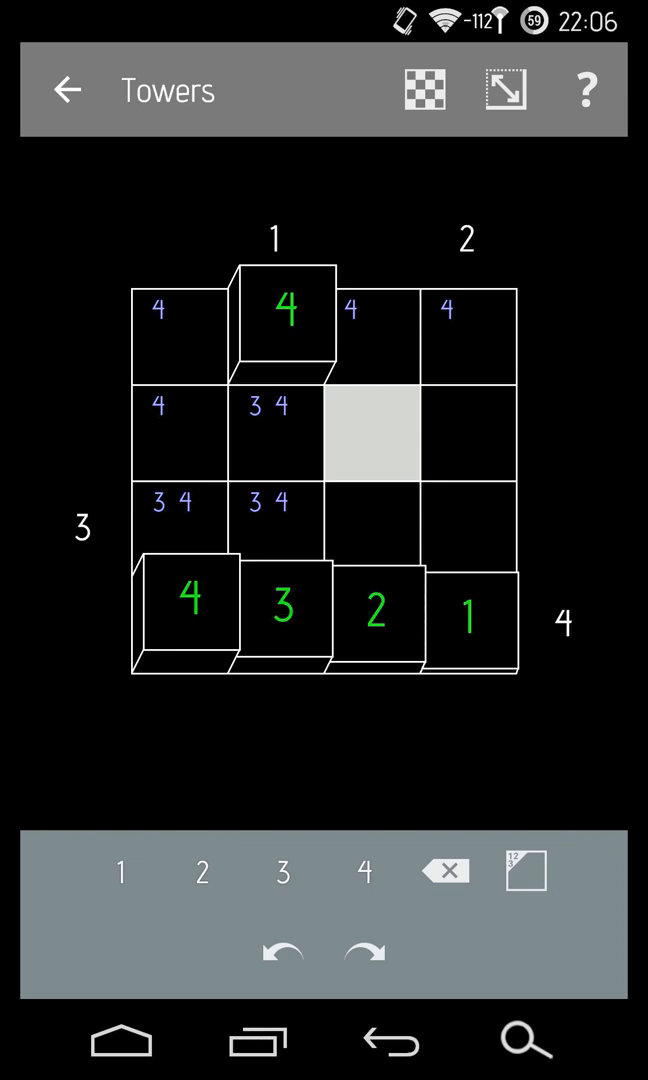
click(264, 403)
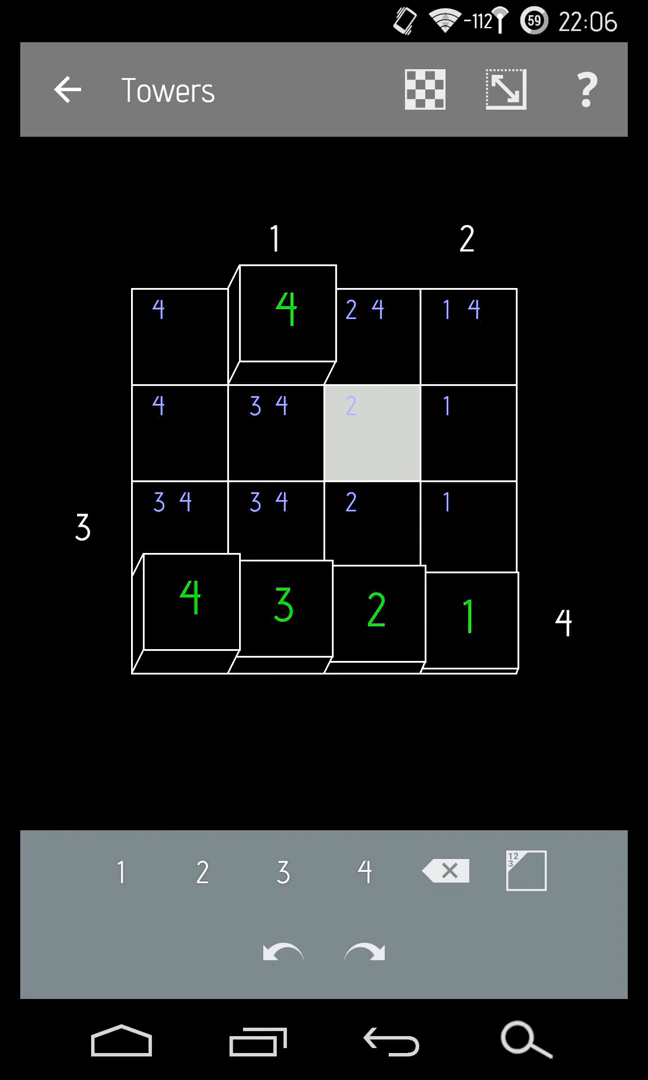
Enter height-4 towers at row 2 column 4 and row 3 column 3, using redo.
click(372, 432)
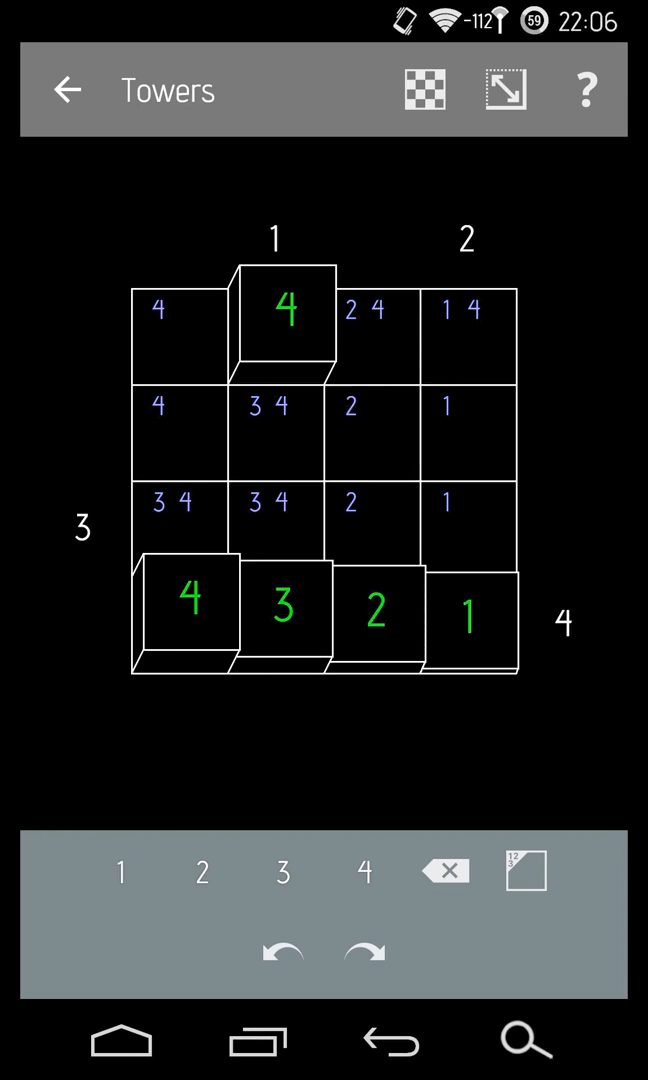
click(375, 524)
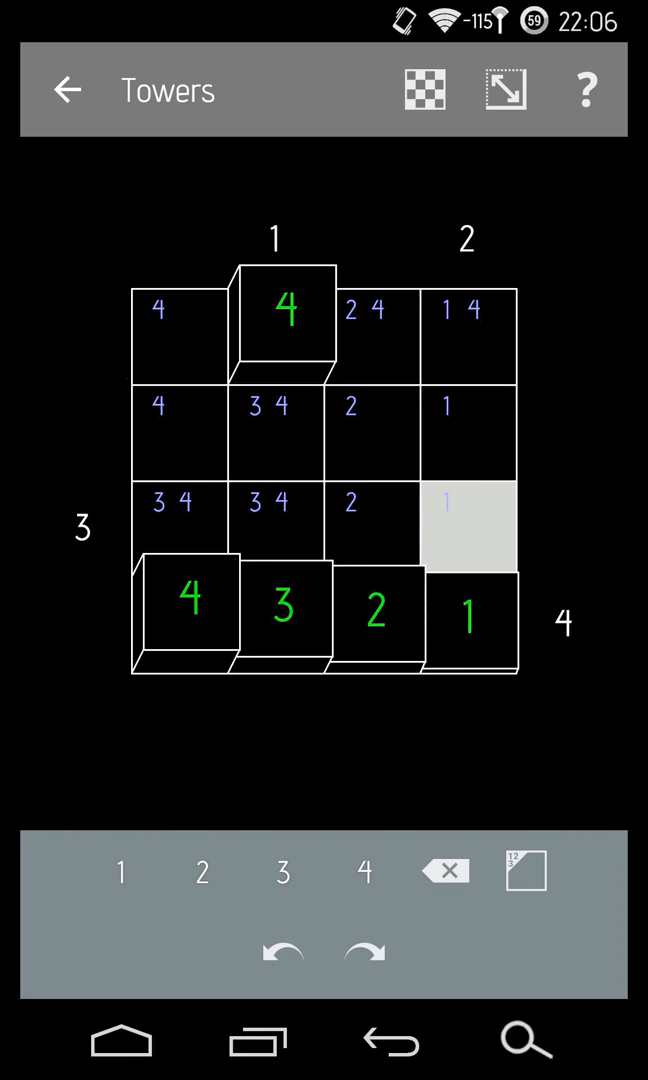
click(468, 430)
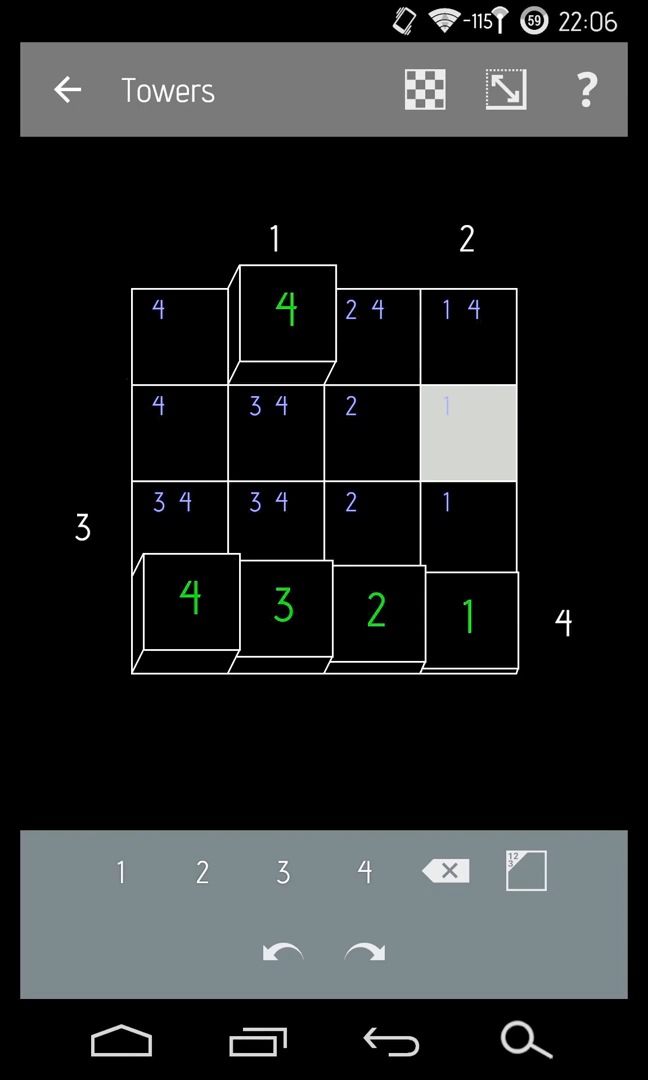
click(374, 510)
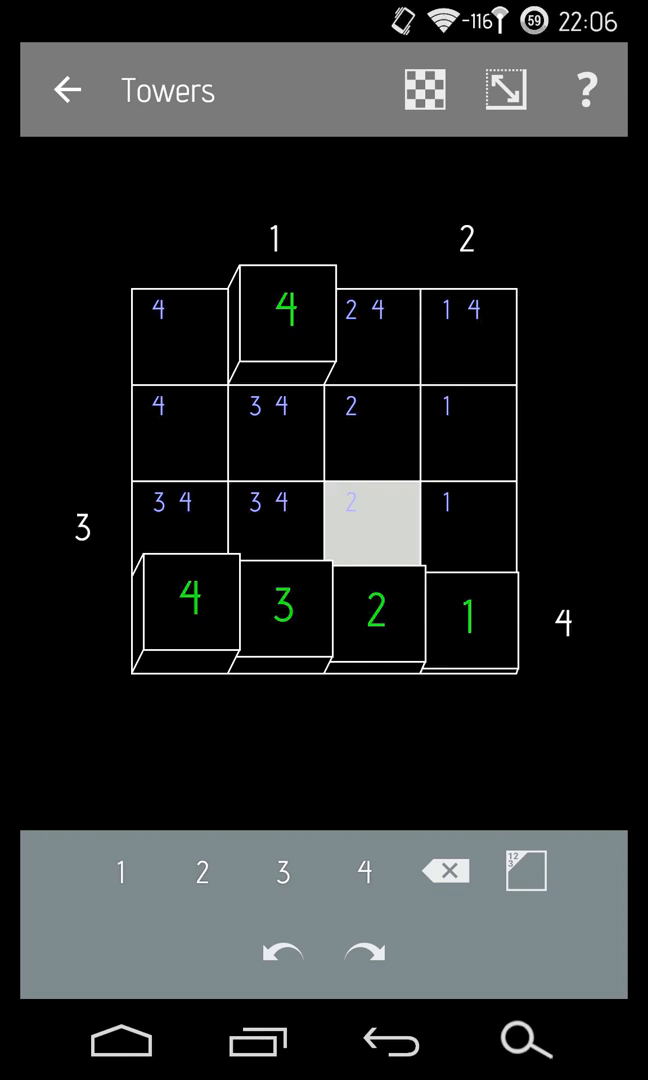
click(283, 951)
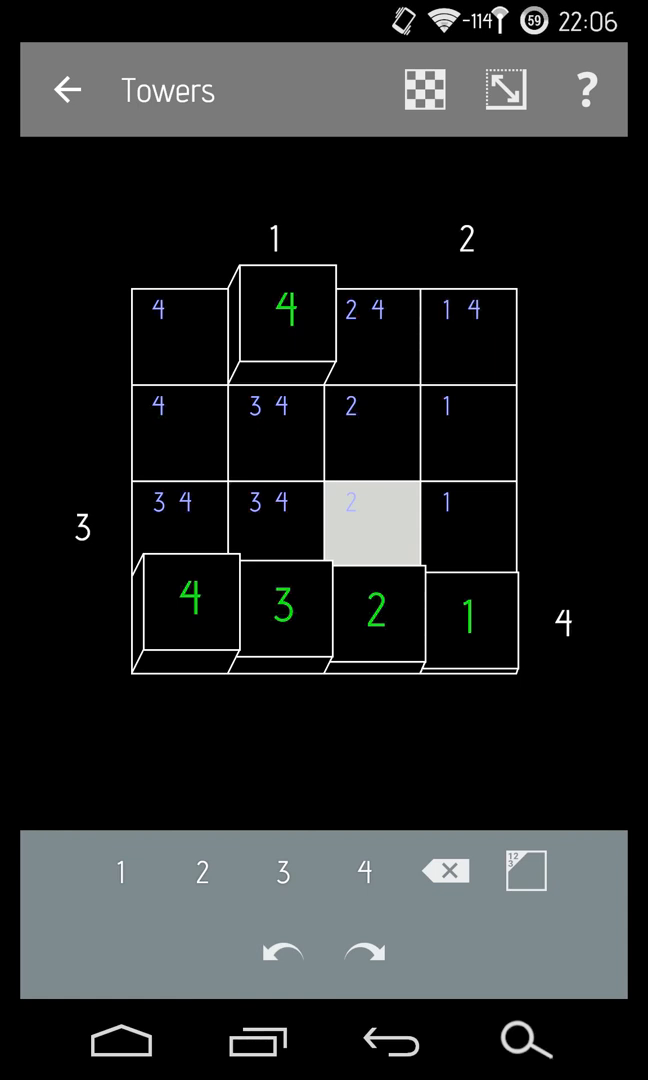
click(364, 951)
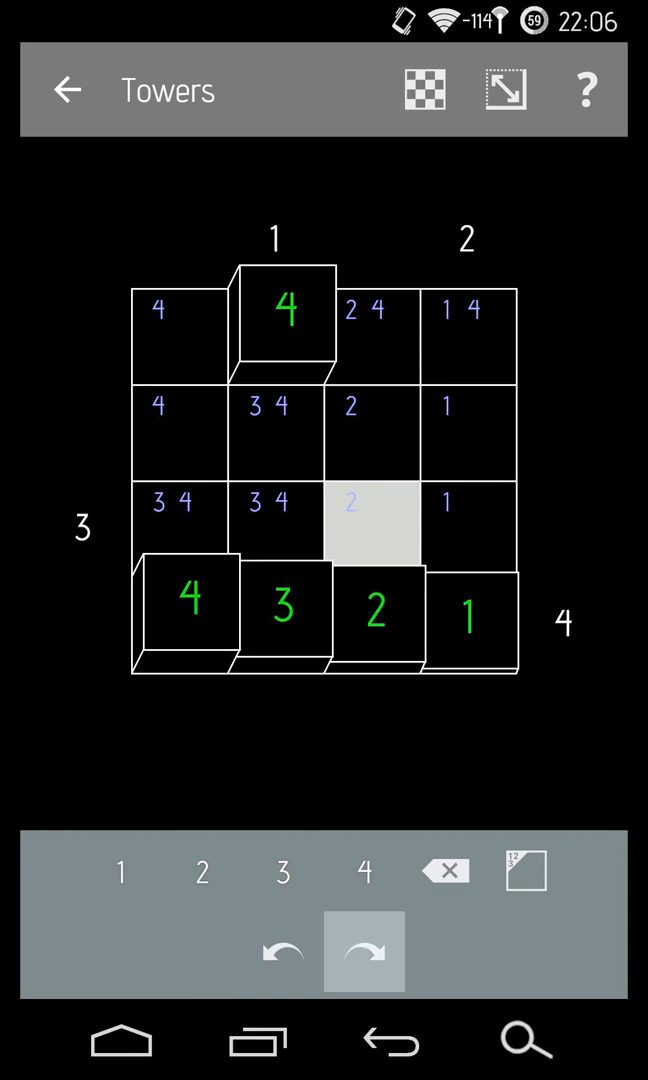
click(362, 951)
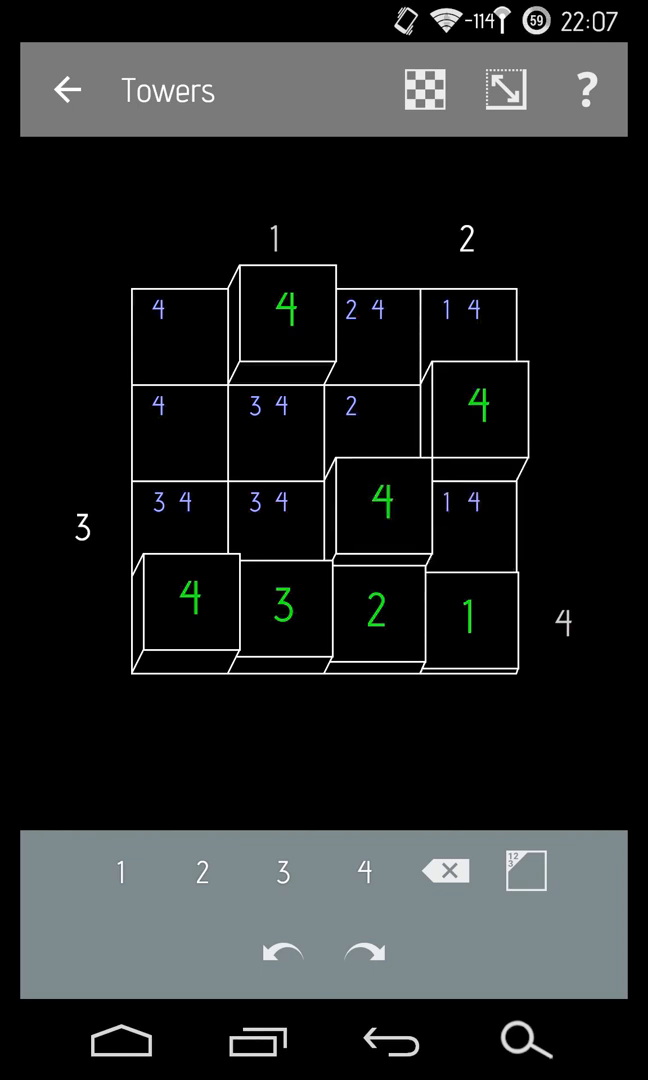
Add candidates 4 and 1, then fill row 3 with heights 1, 2 and 3.
click(185, 515)
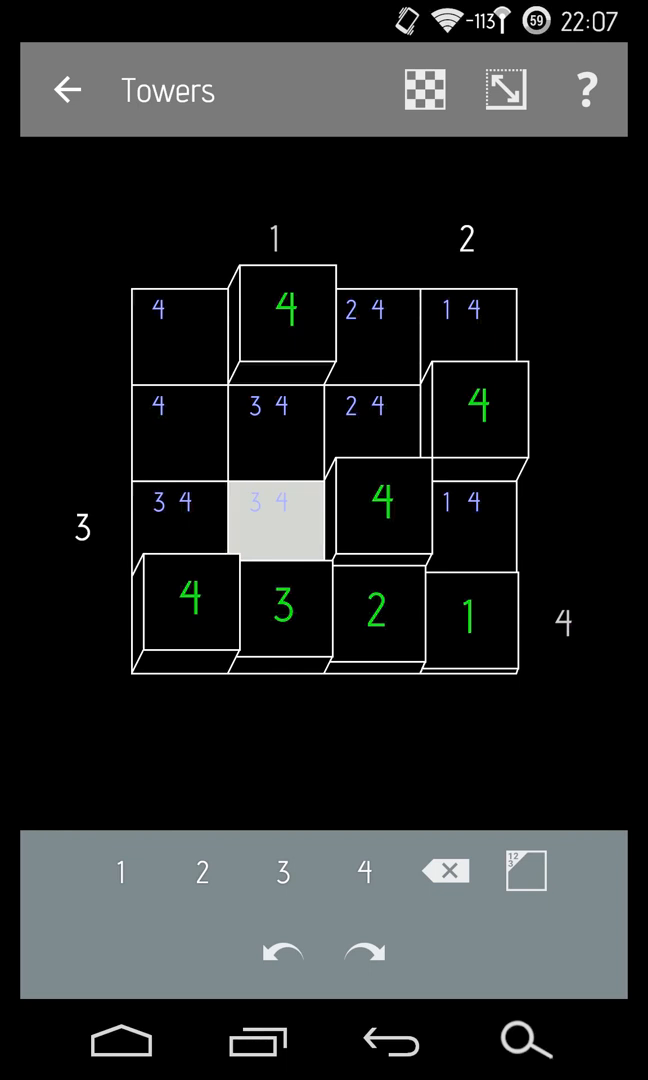
click(180, 510)
text(1)
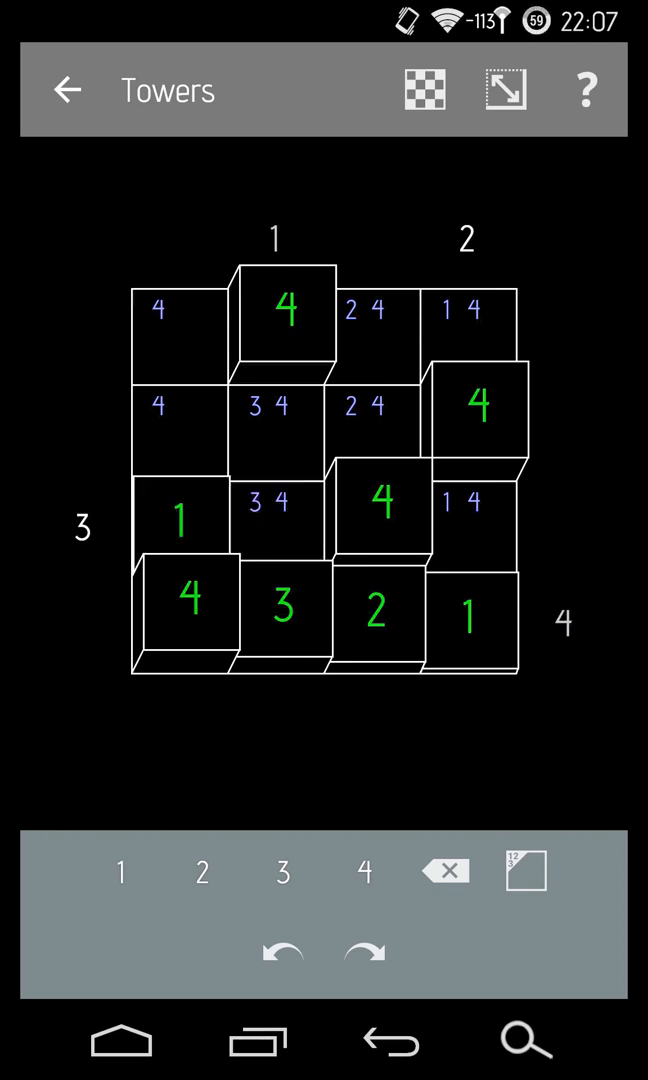
click(281, 516)
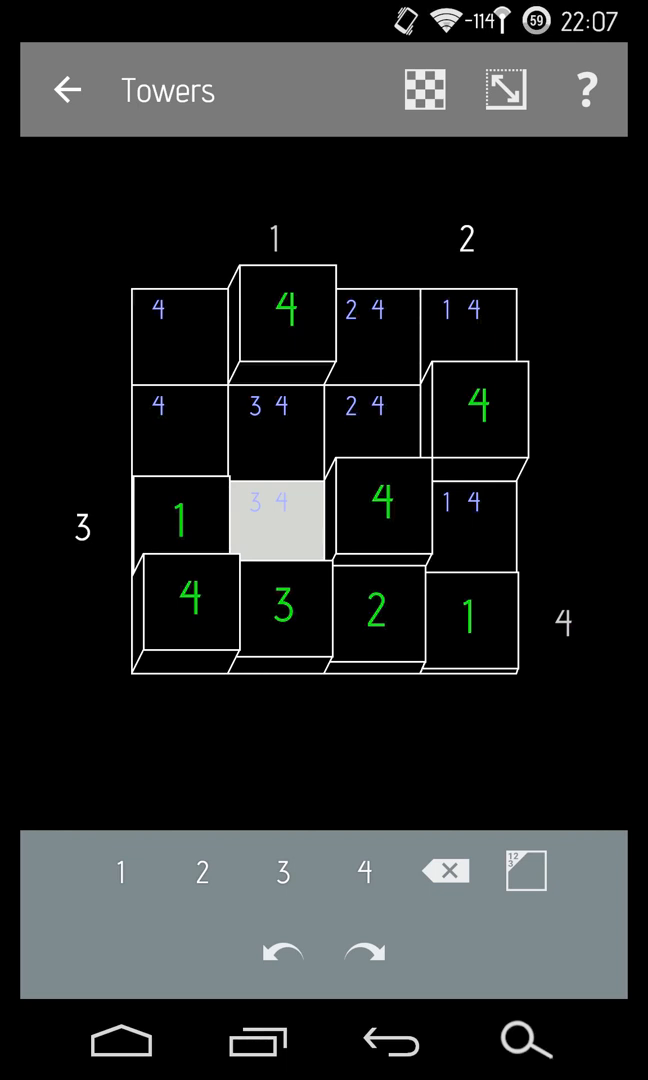
click(122, 871)
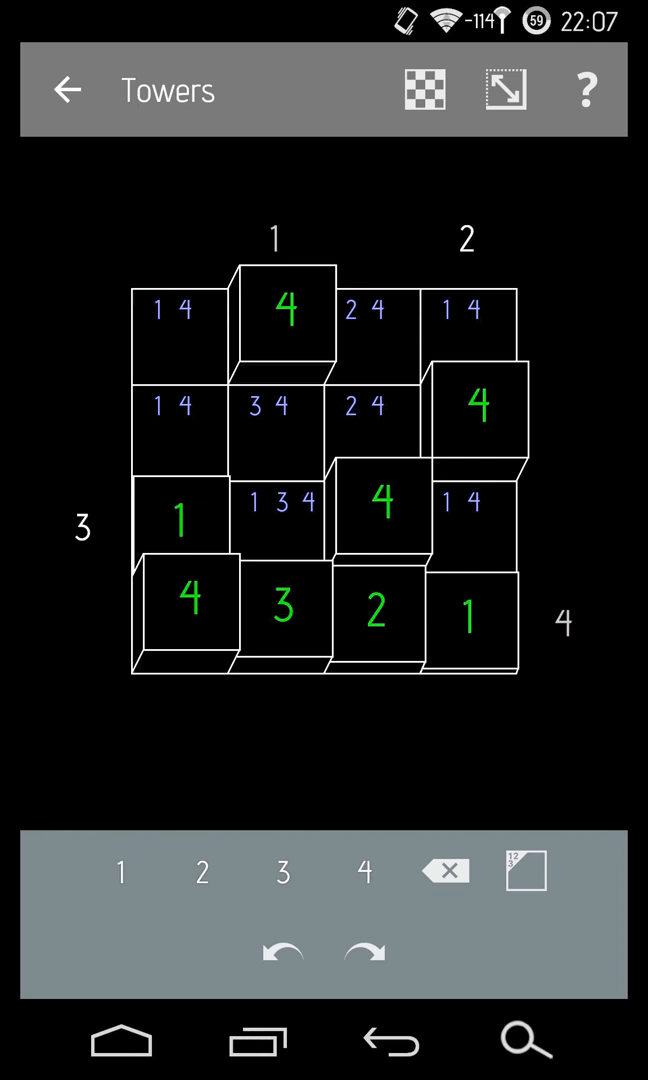
click(285, 510)
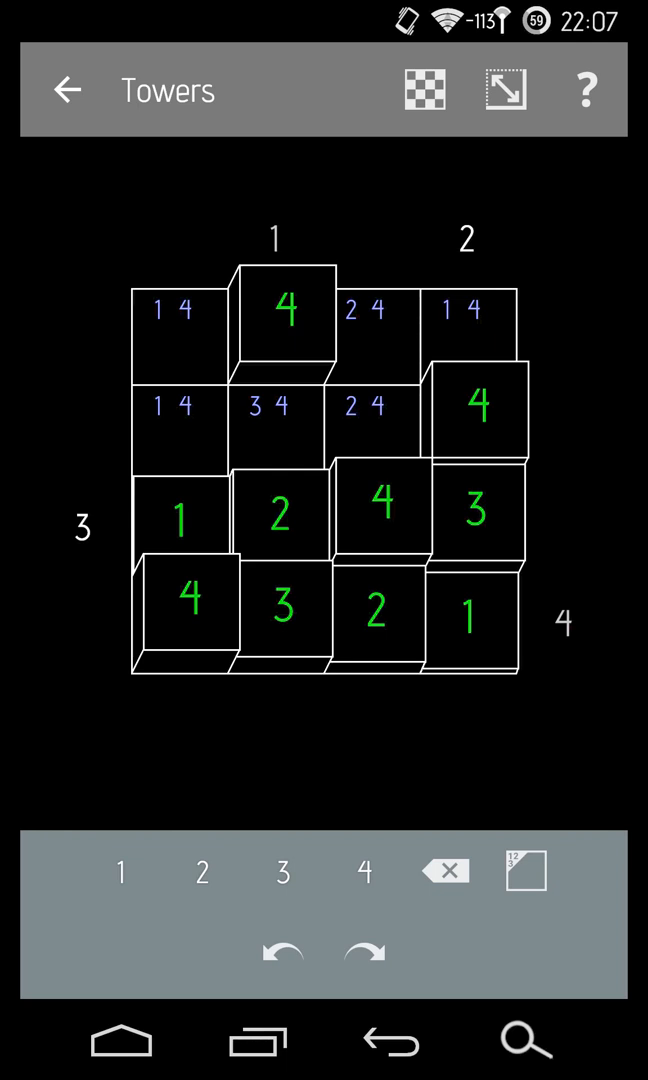
Place 2 atop column 4, 3 top-left, 2 in row 2 column 1, completing the grid.
click(480, 315)
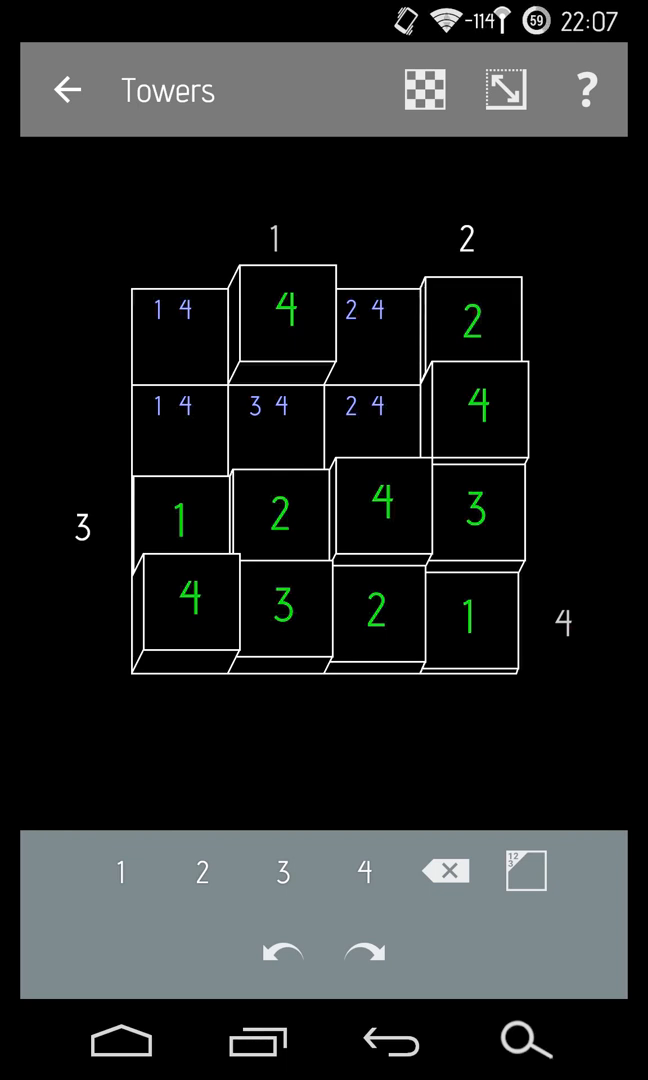
click(202, 870)
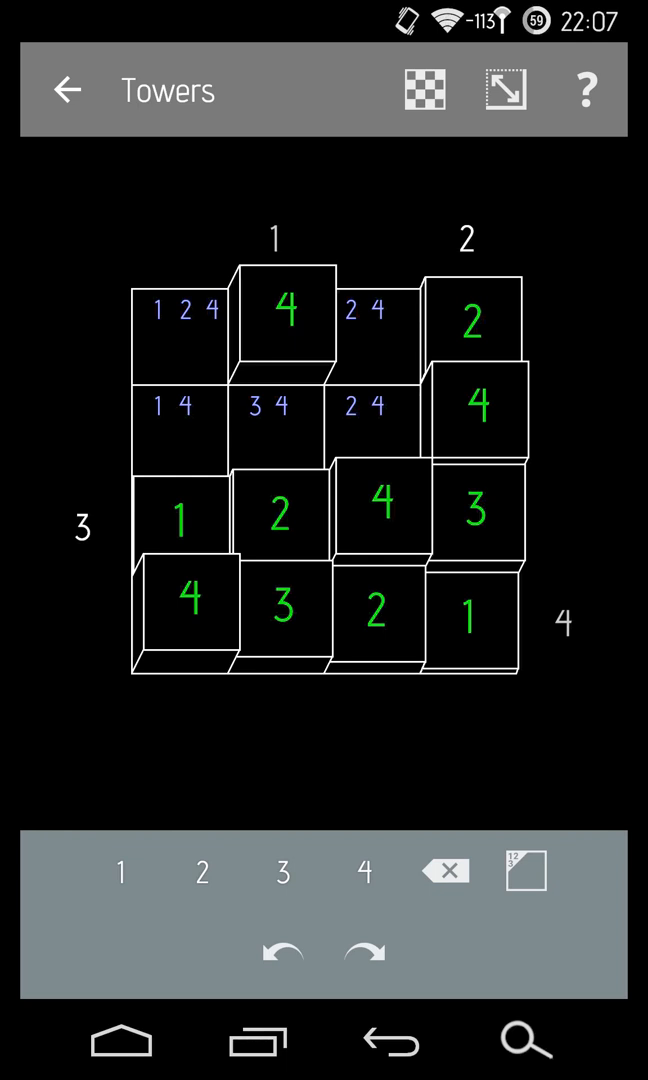
click(182, 315)
text(3)
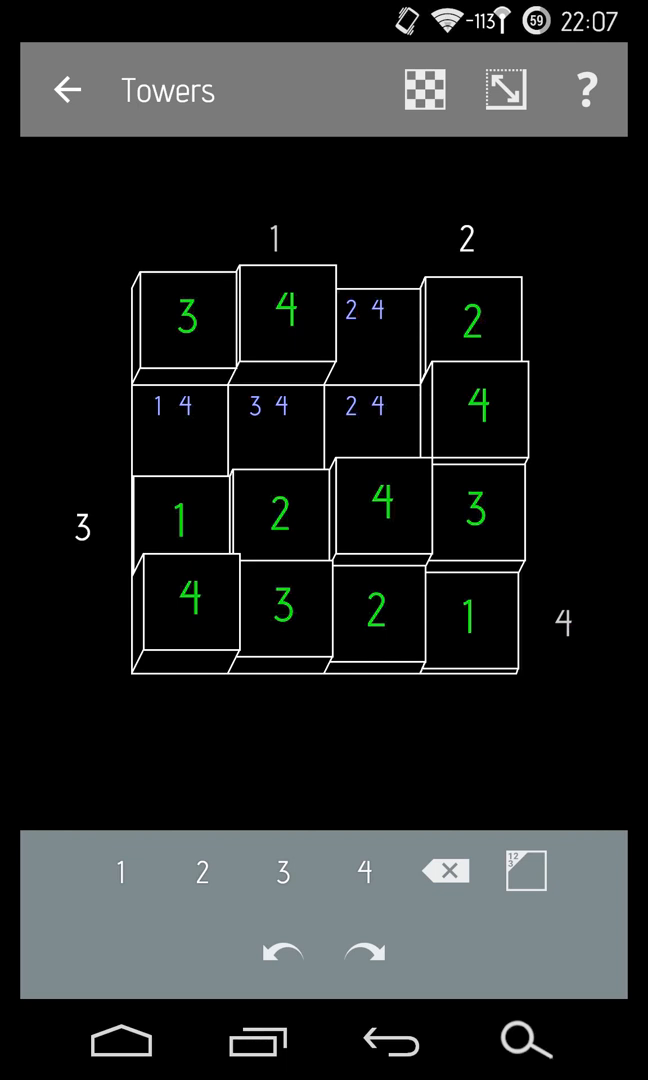
click(180, 415)
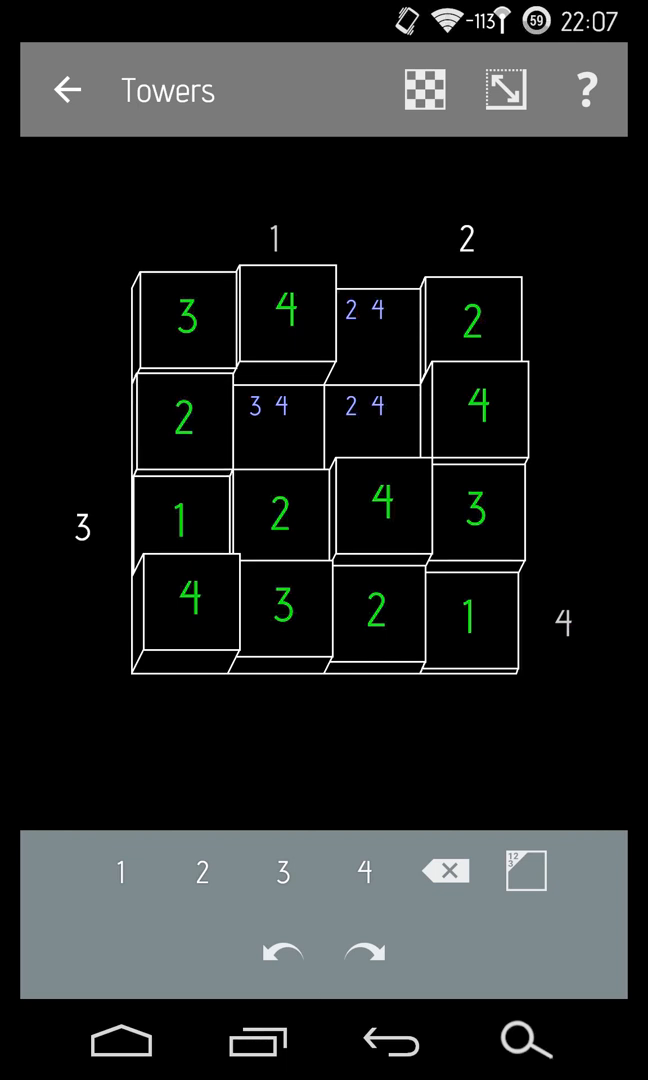
click(377, 320)
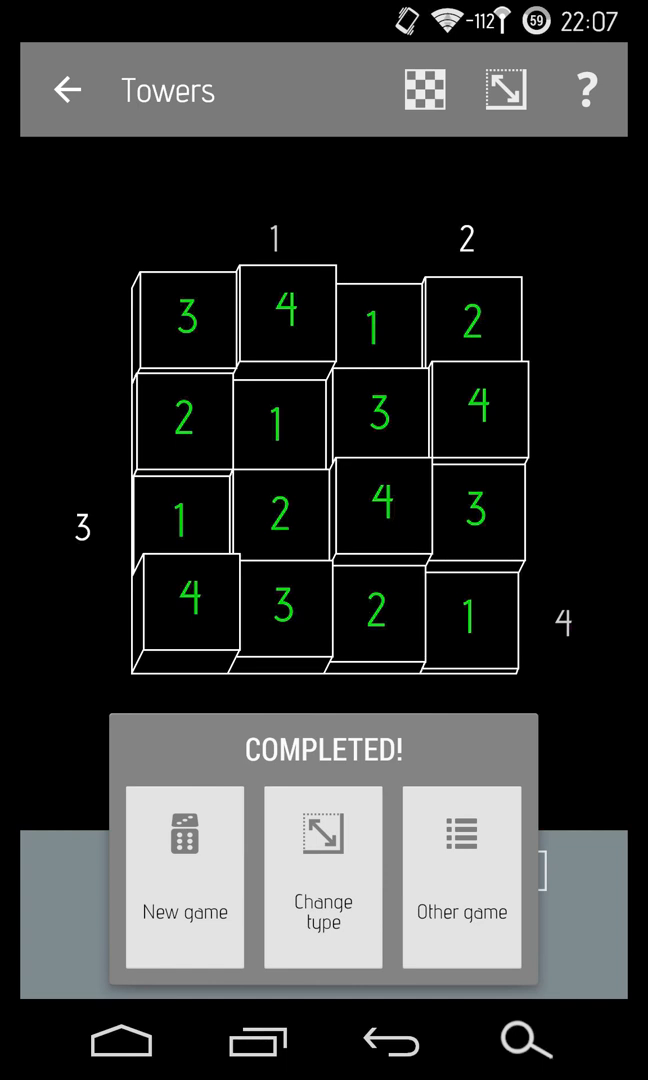
Start a new 4x4 puzzle and enter heights 1, 2, 3 down the fourth column.
click(322, 877)
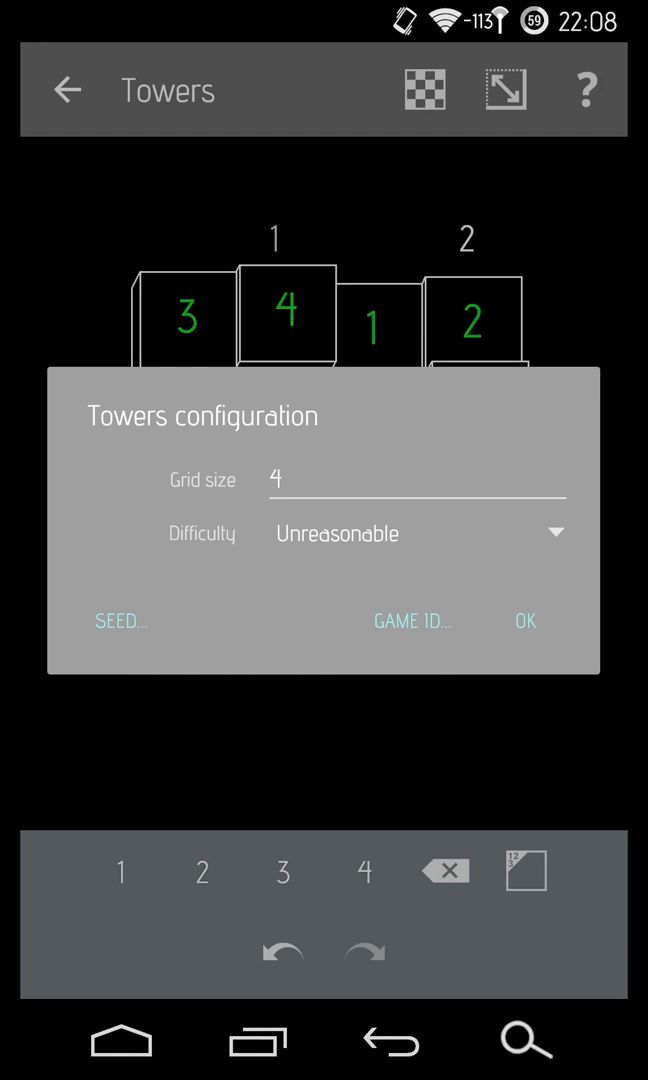
click(523, 621)
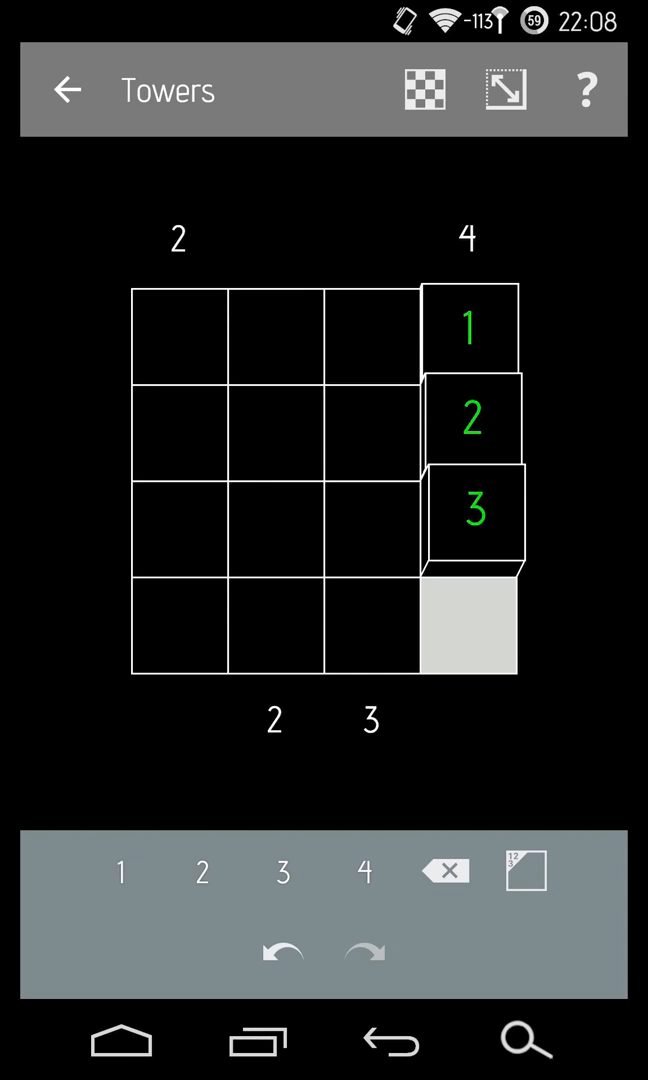
Put a 4 in the bottom-right cell and pencil candidate 3s and 4s into lower-left cells.
click(359, 871)
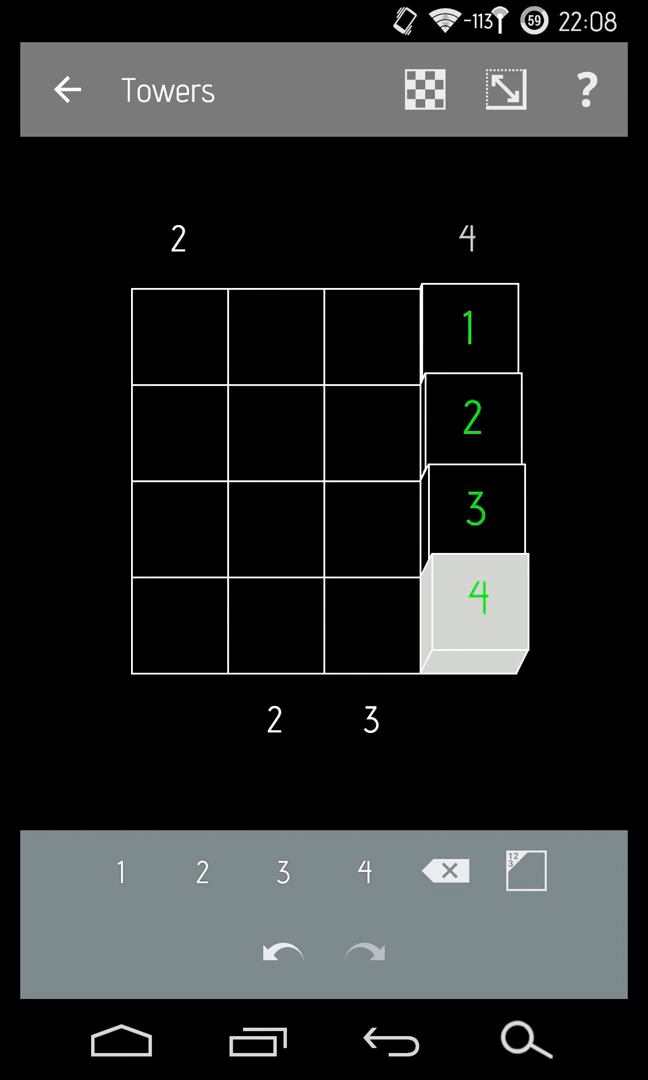
click(370, 600)
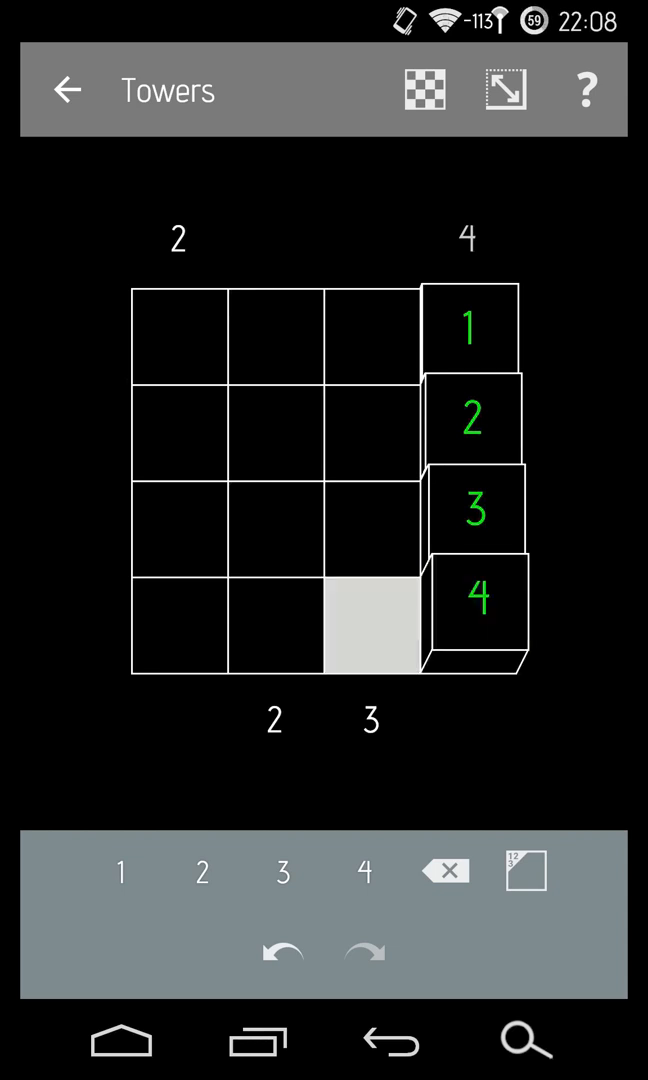
click(370, 618)
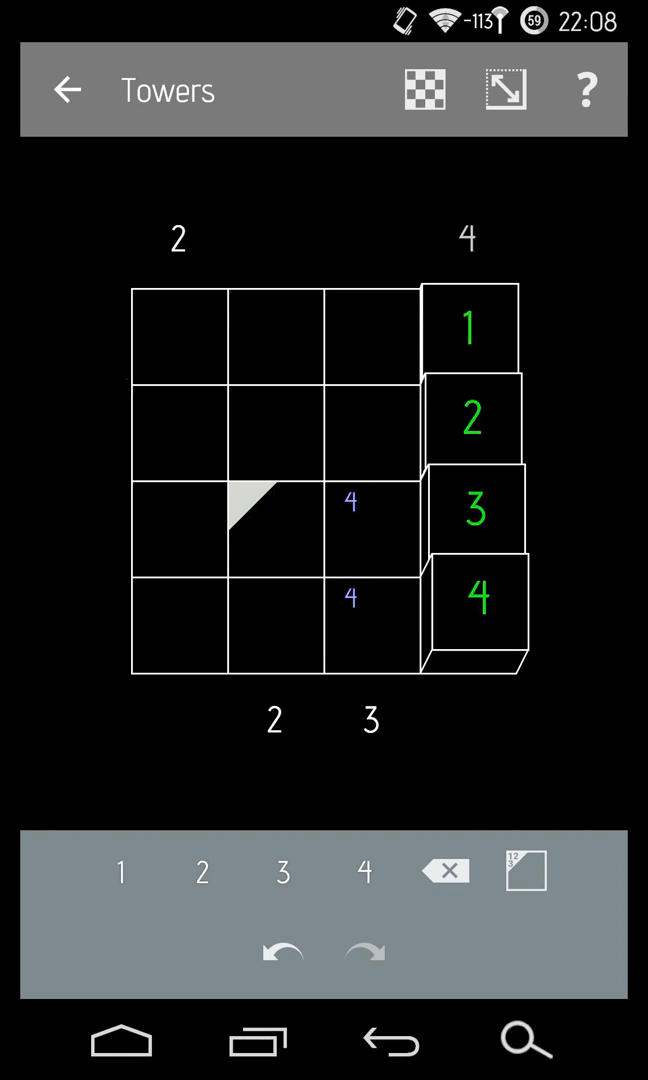
click(371, 610)
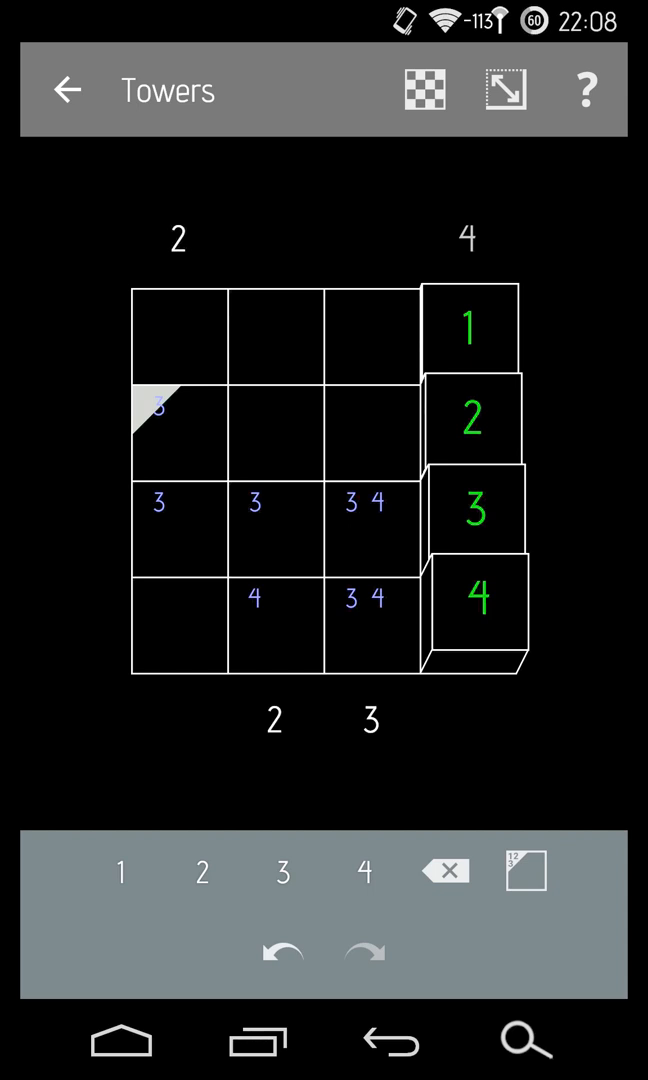
Pencil candidates into top-row cells and remove the accidental height-3 tower in column 1.
click(273, 345)
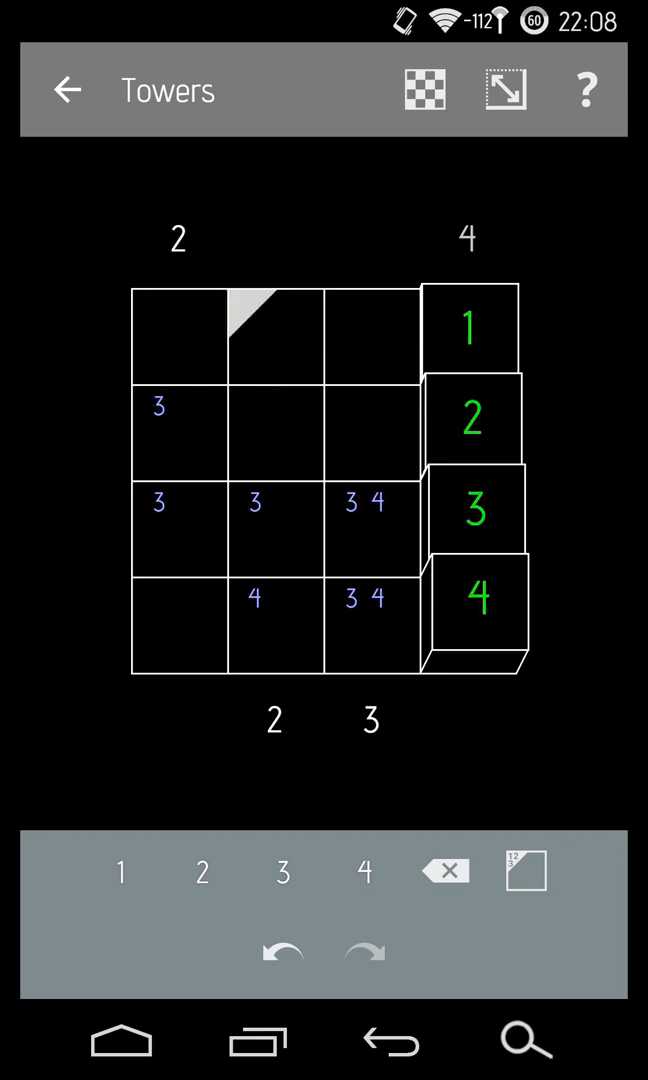
click(175, 335)
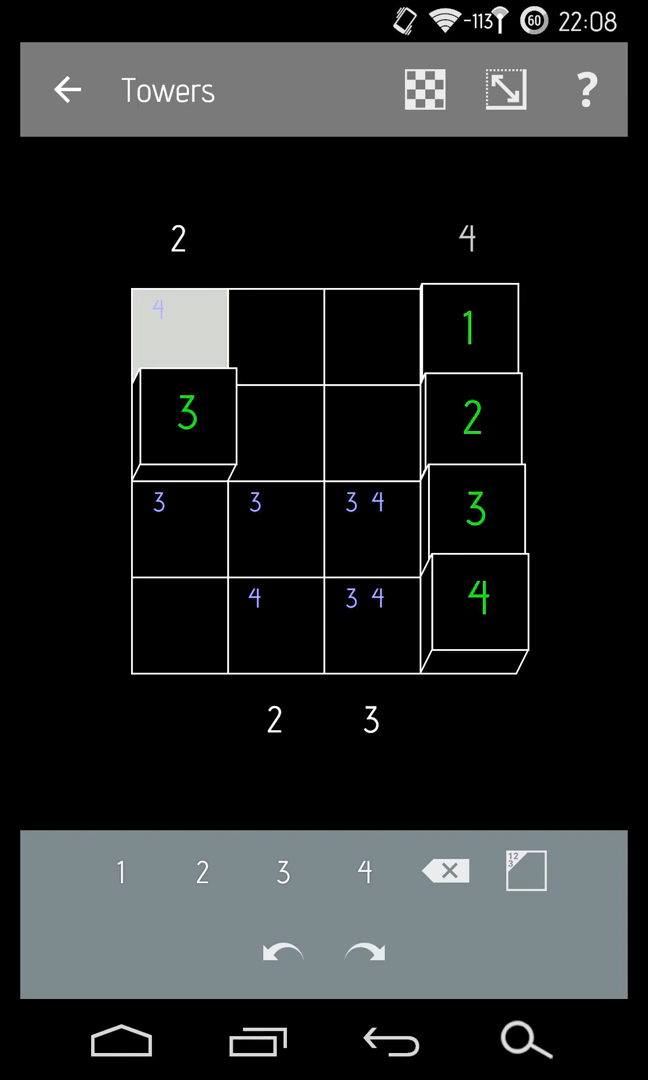
click(178, 510)
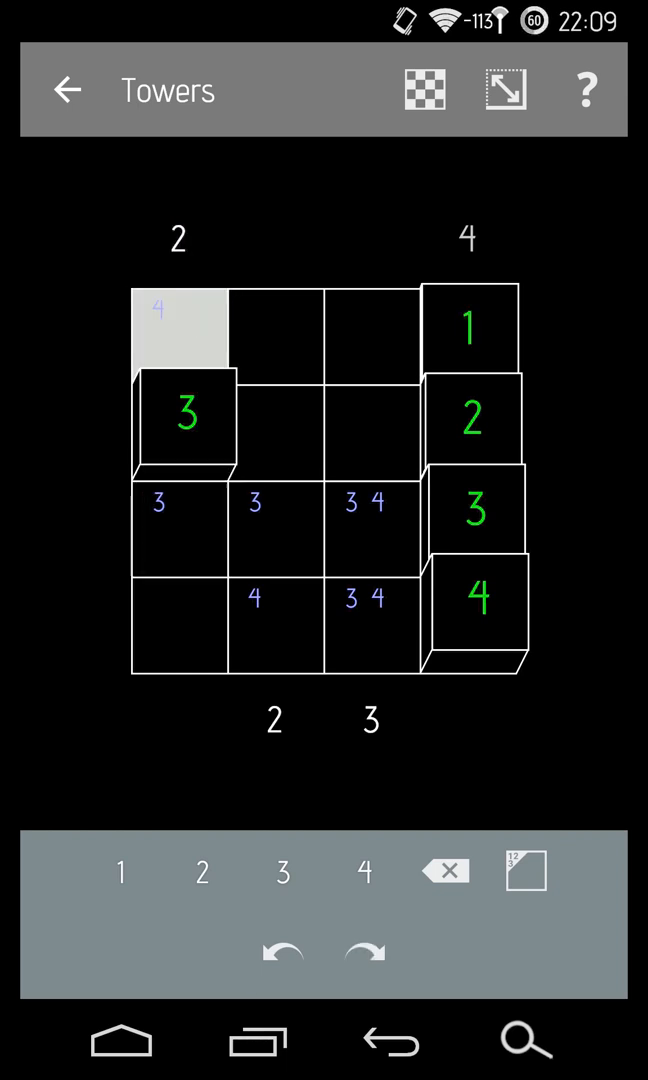
click(178, 416)
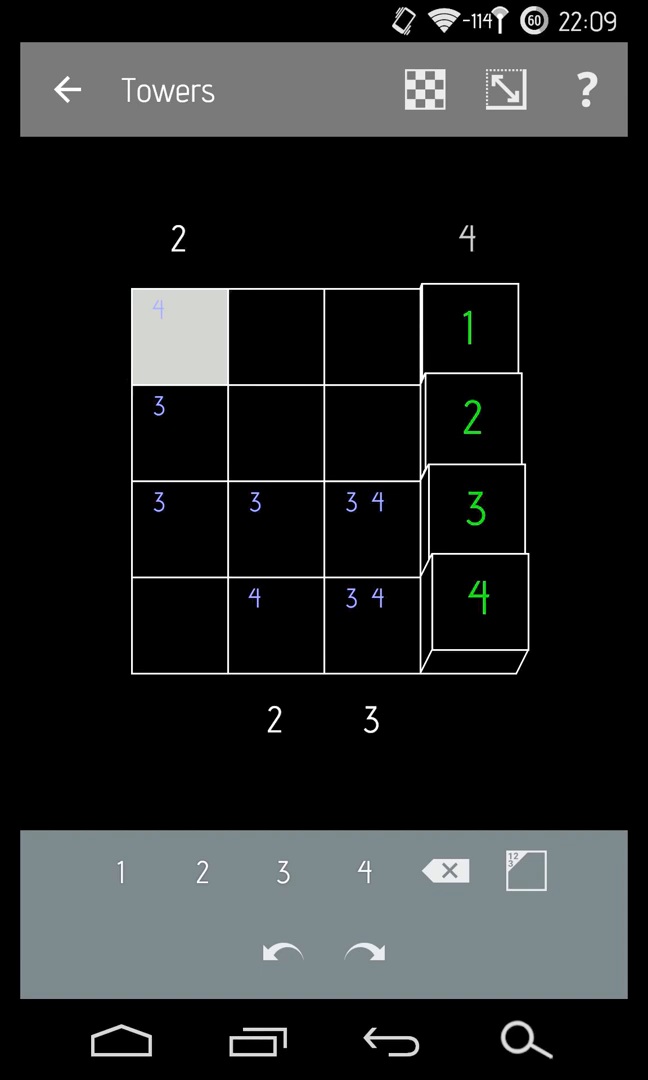
click(178, 623)
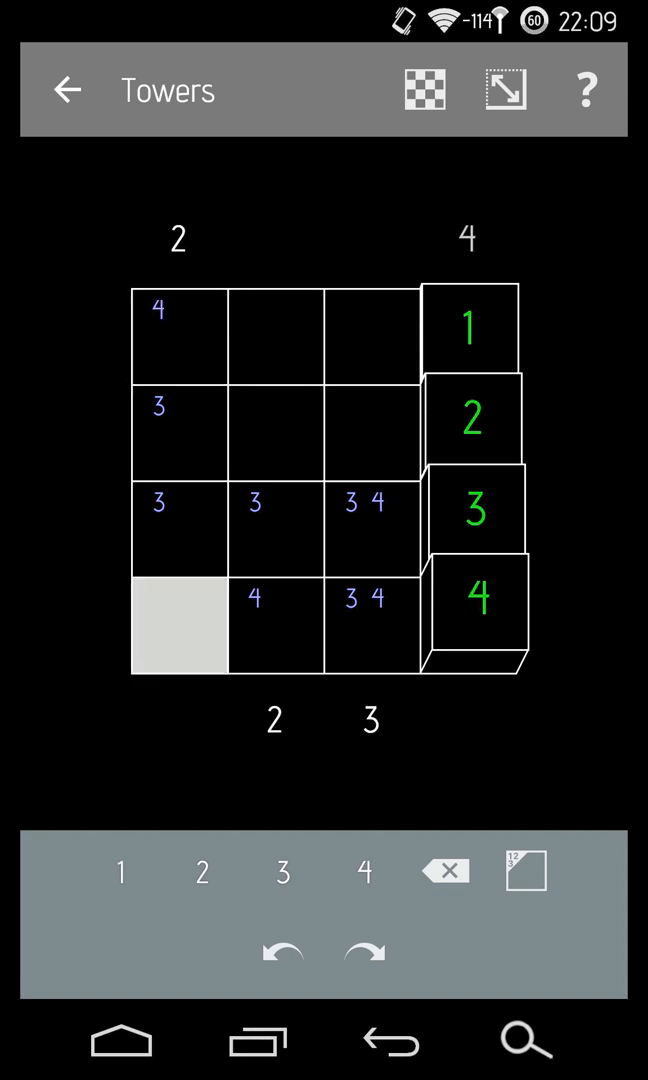
Pencil candidates into rows 2 and 3 of columns 1–2 and remaining open cells.
click(178, 431)
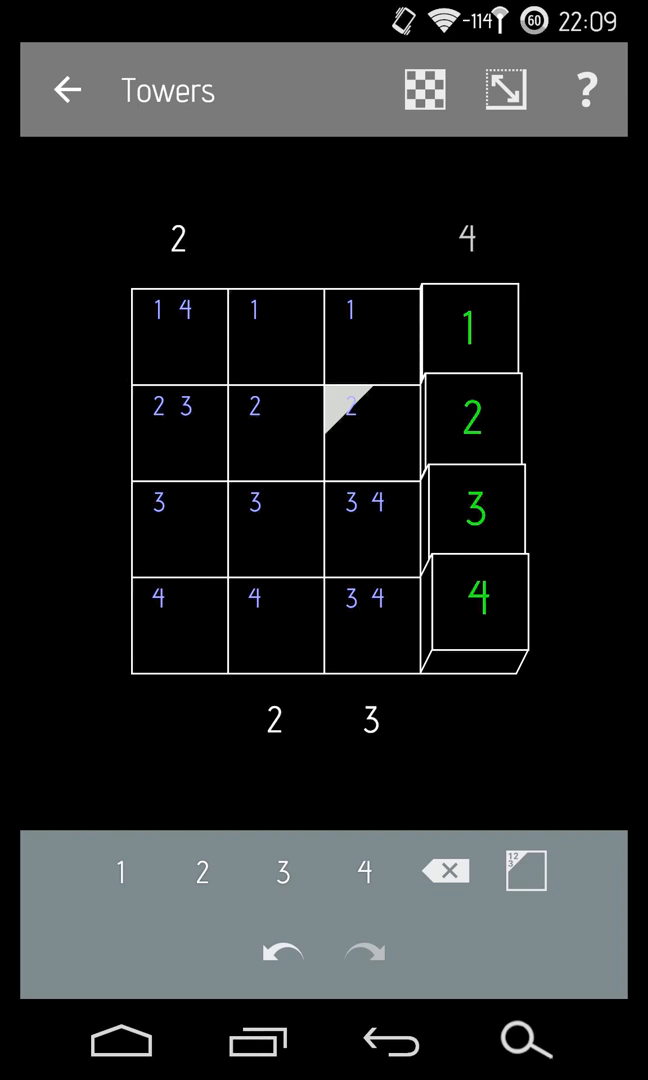
click(274, 430)
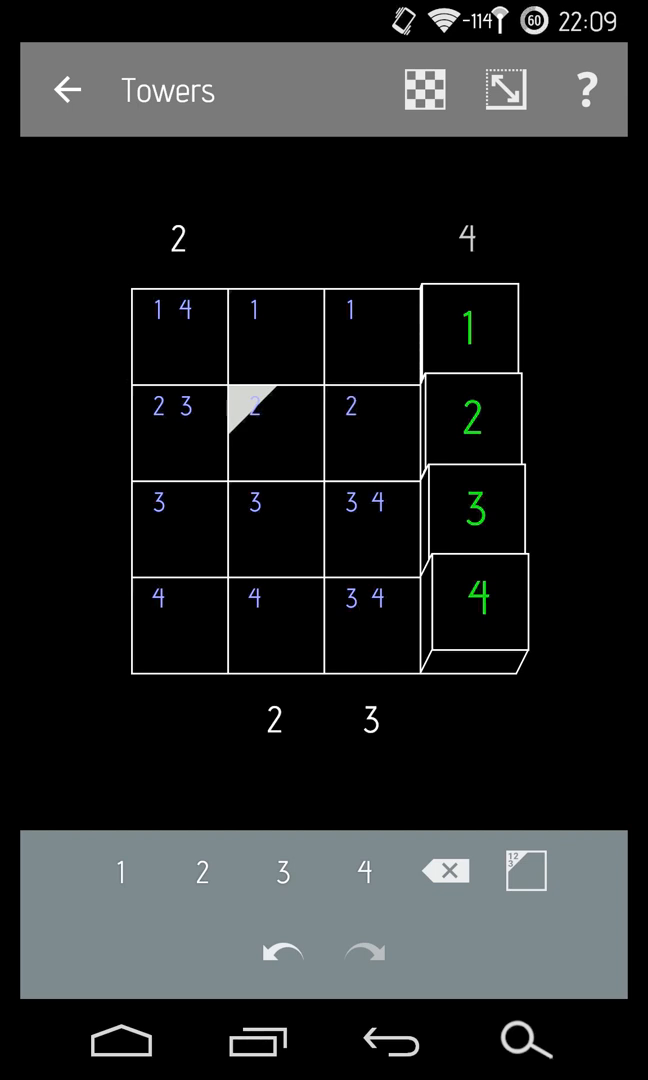
click(273, 508)
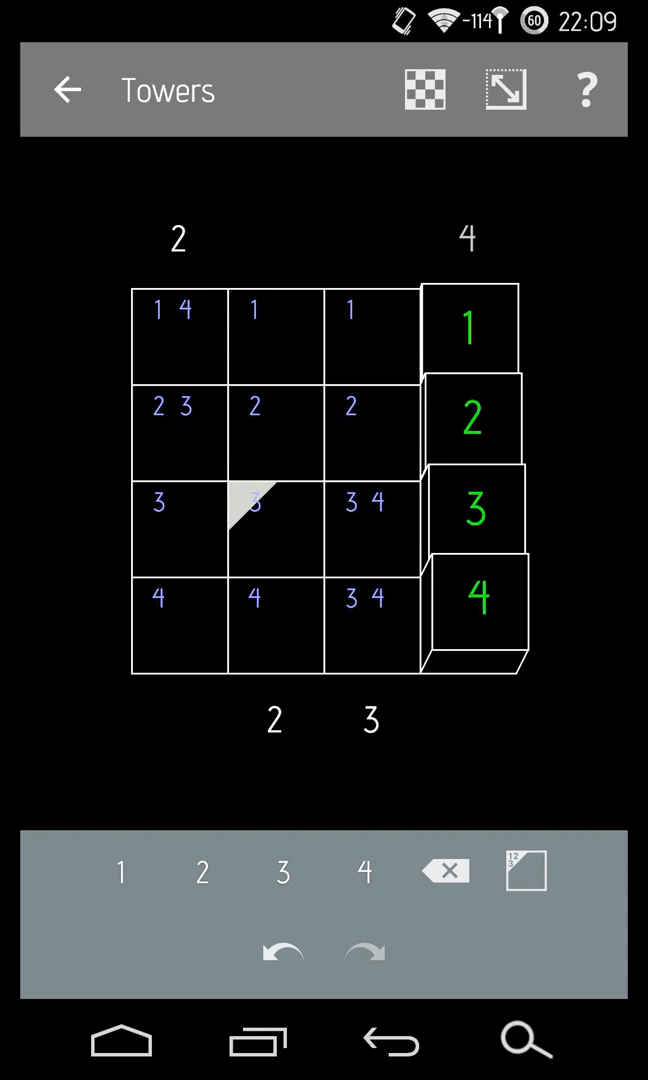
click(178, 525)
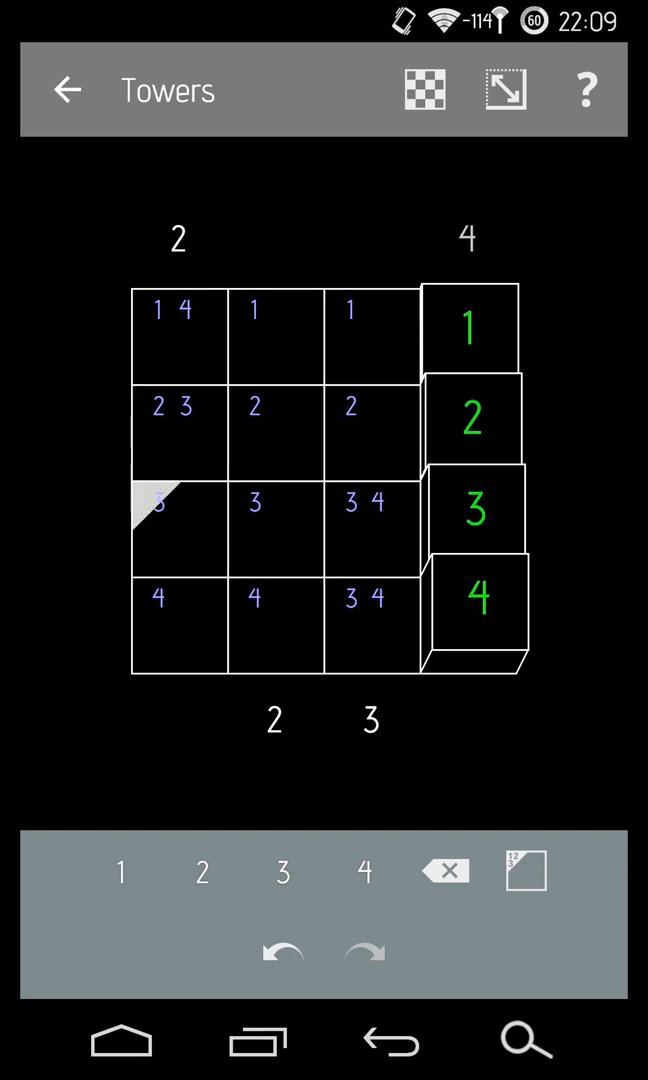
click(273, 332)
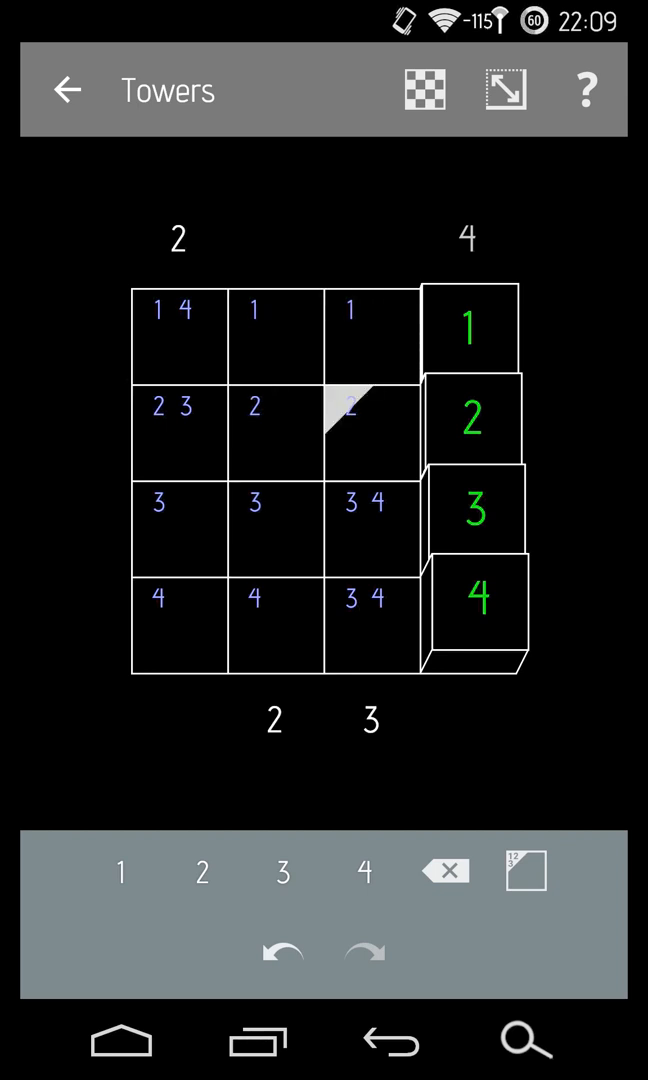
Place height-4 towers in rows 1–3 and fill column three with 4, 3, 1, 2.
click(176, 431)
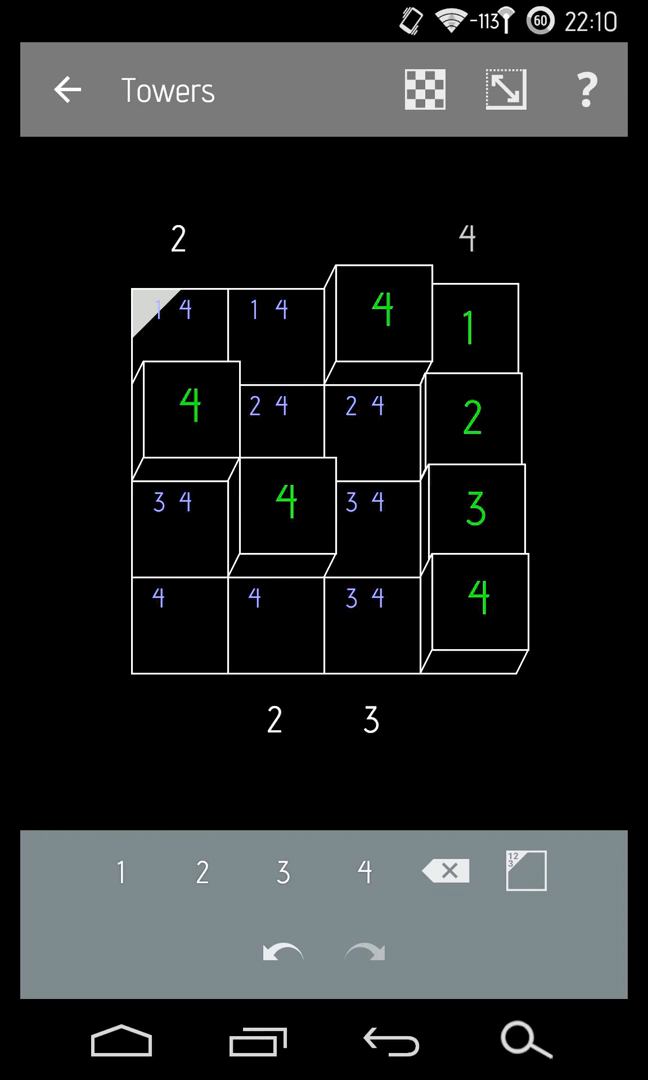
click(478, 320)
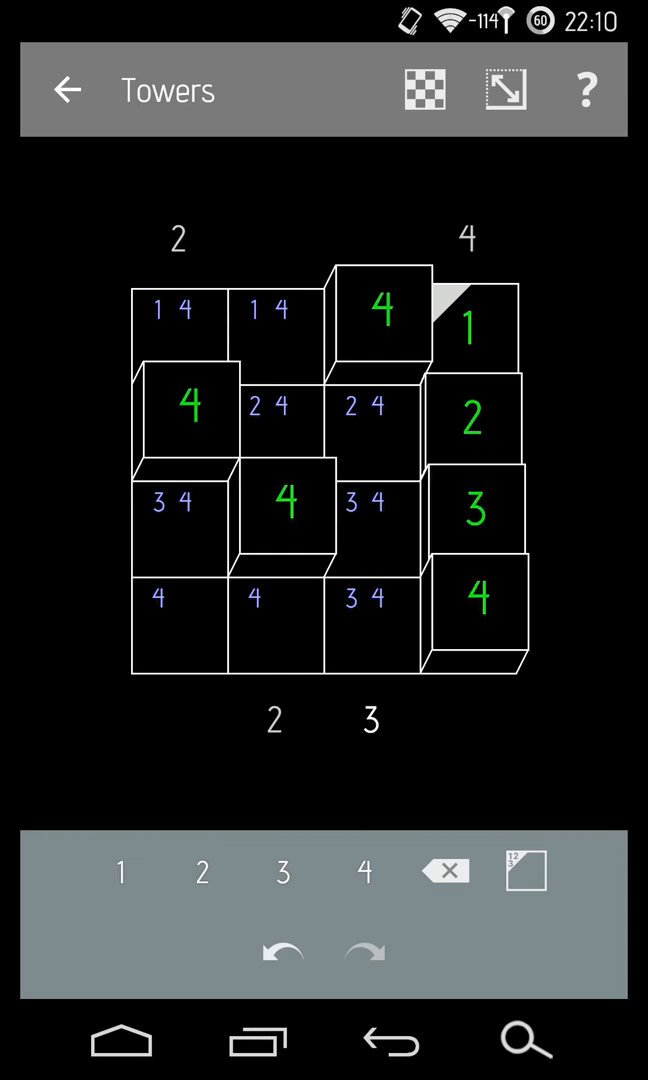
click(375, 610)
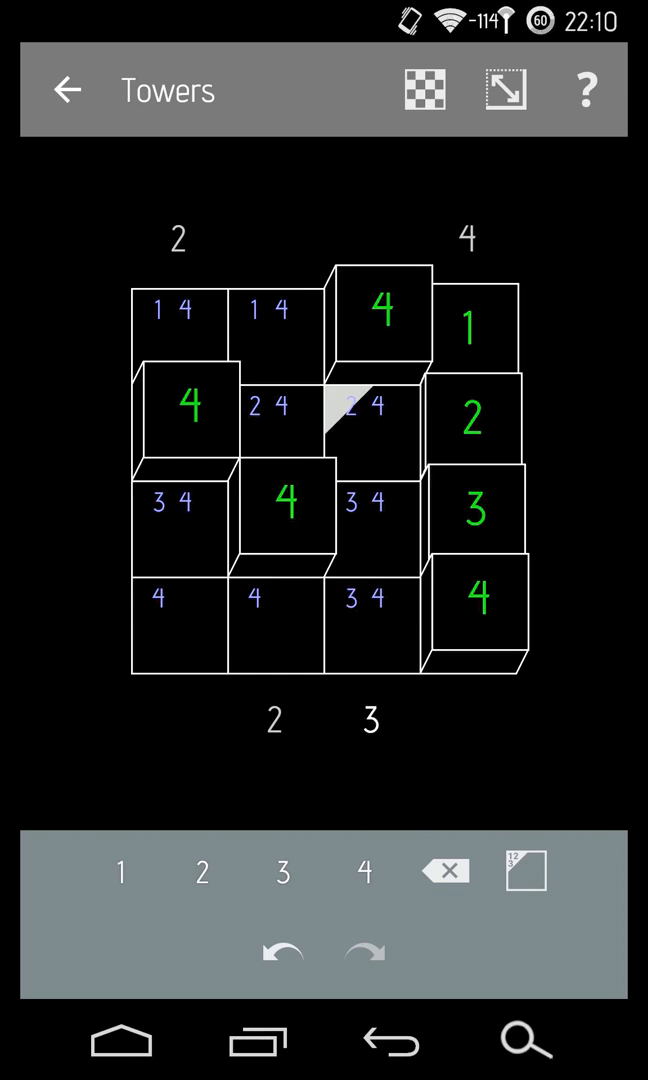
click(370, 420)
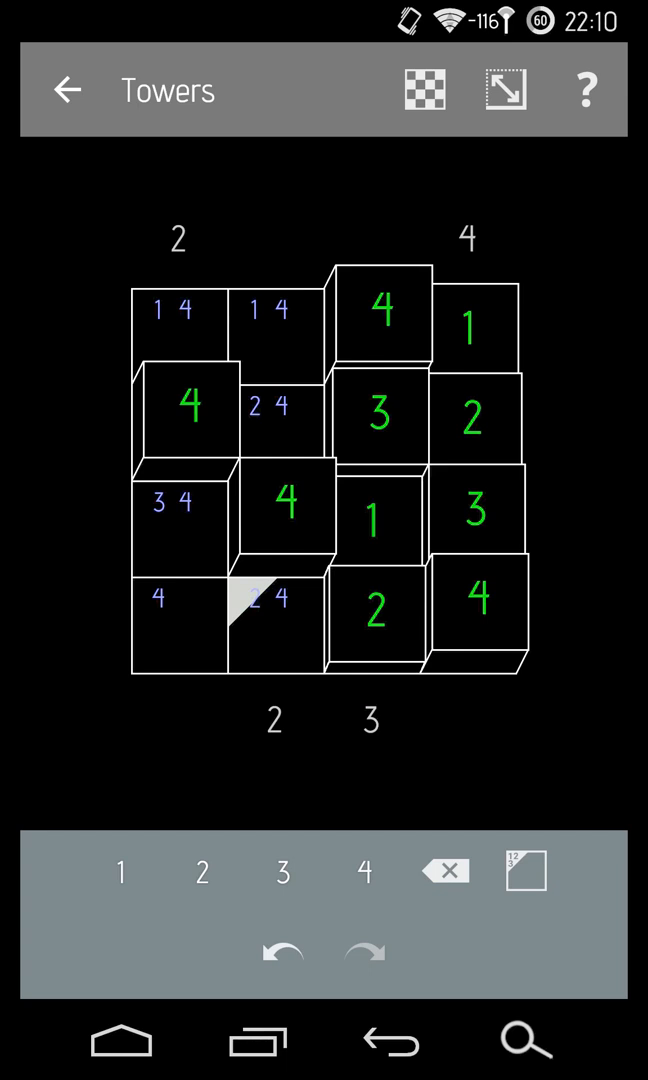
Enter the last heights, ending with 1 bottom-left, to finish the second puzzle.
click(177, 528)
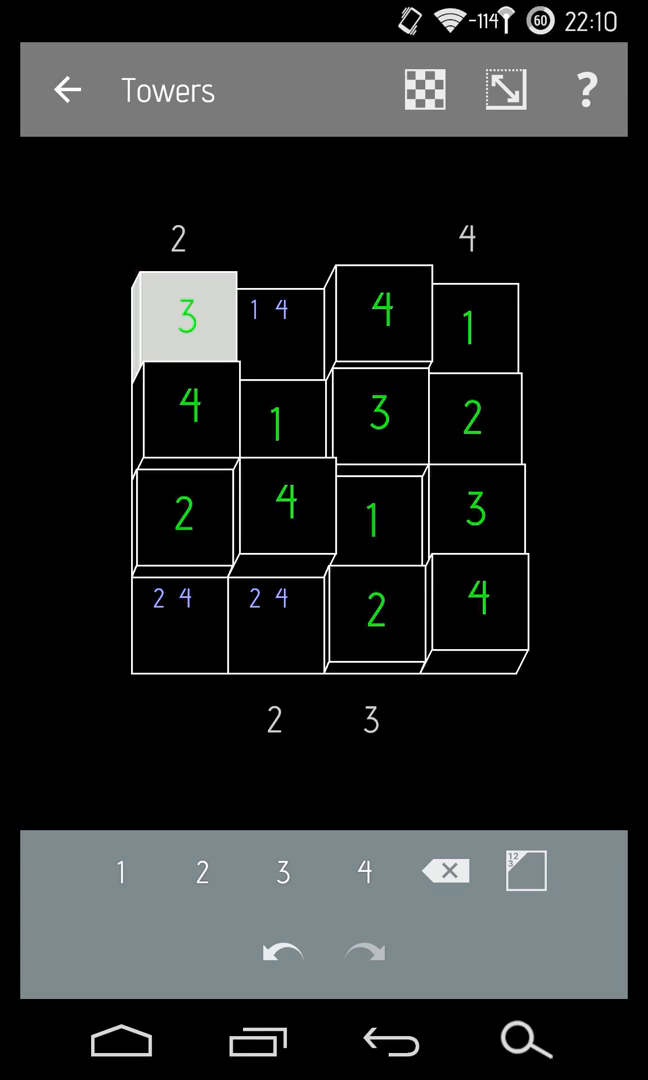
click(280, 322)
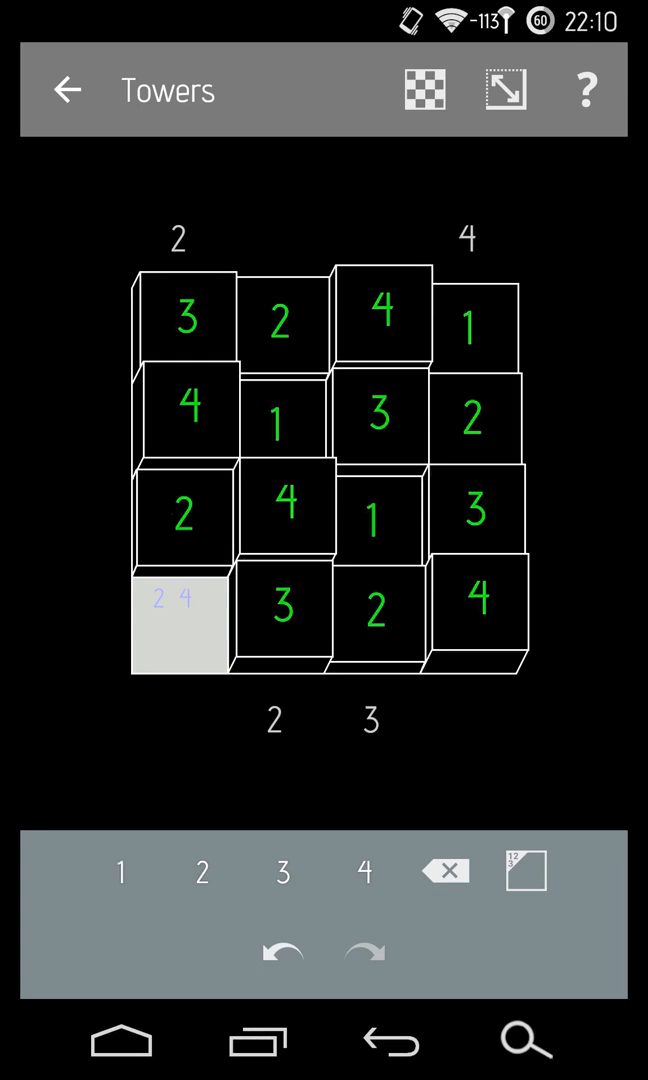
click(122, 871)
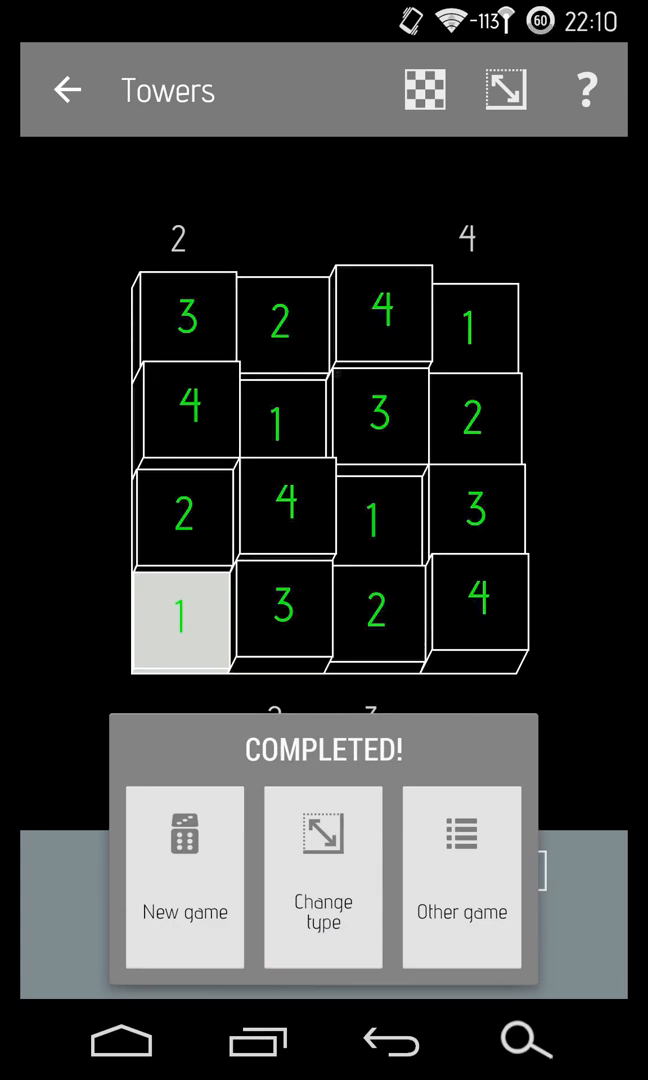